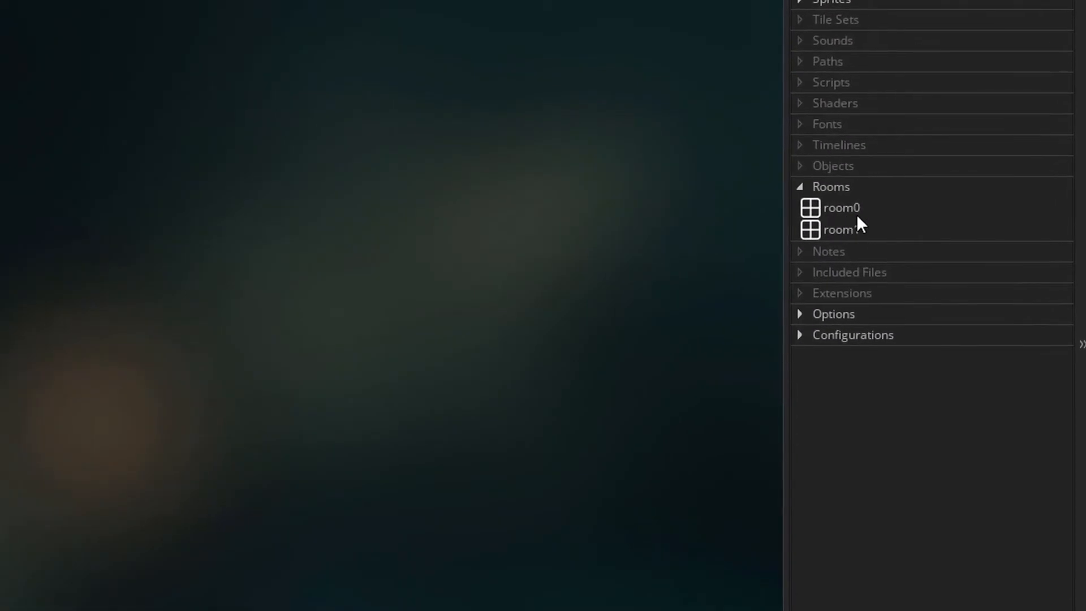
Preview room0 and room1, then create a new object named oFade
{"action": "double_click", "coordinate": [840, 207]}
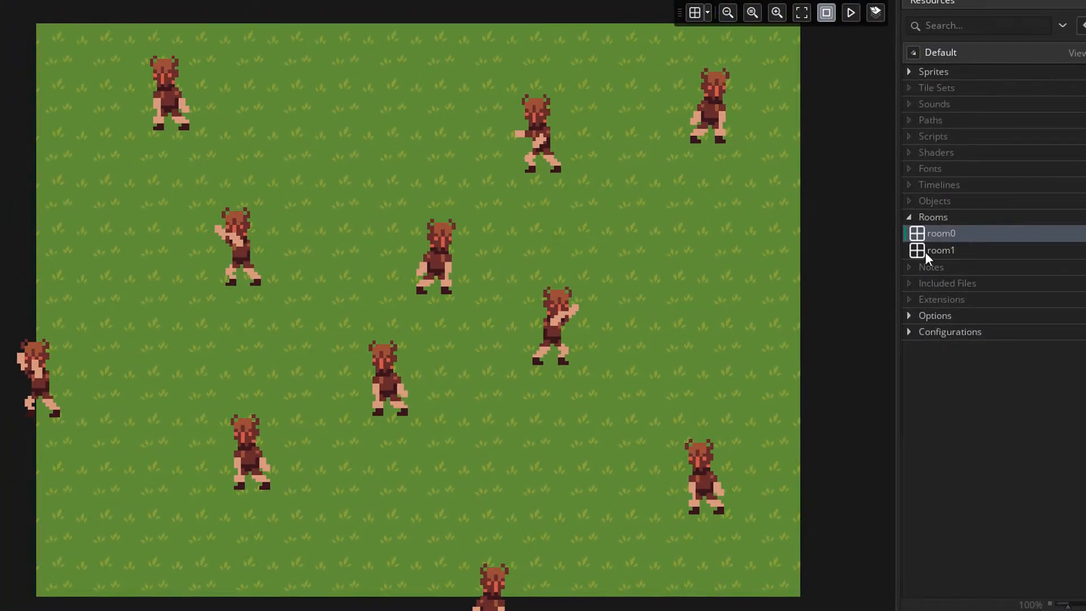
{"action": "double_click", "coordinate": [939, 250]}
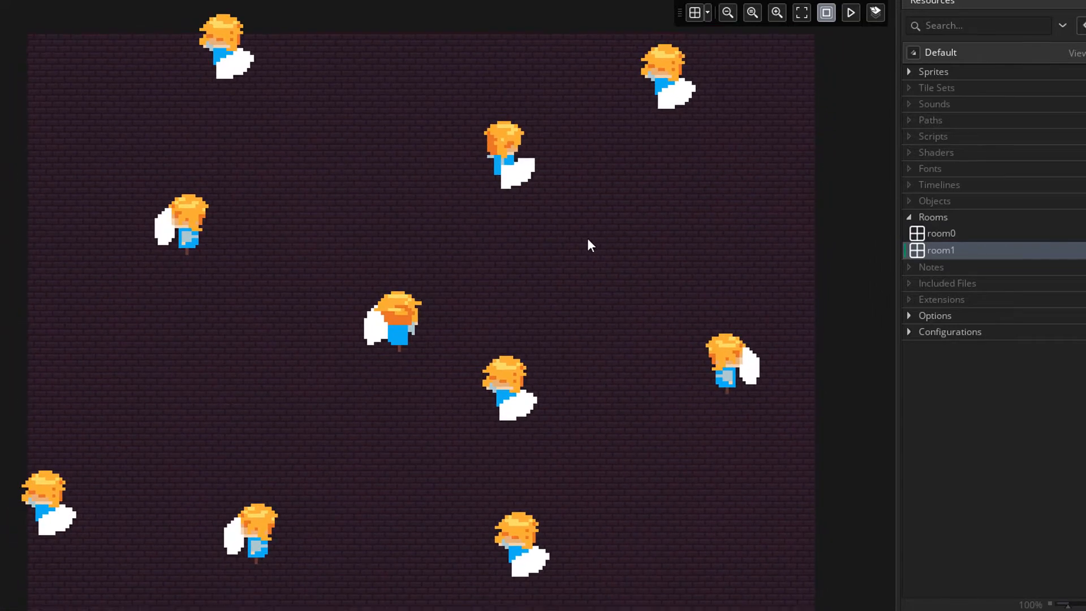
{"action": "mouse_move", "coordinate": [882, 240]}
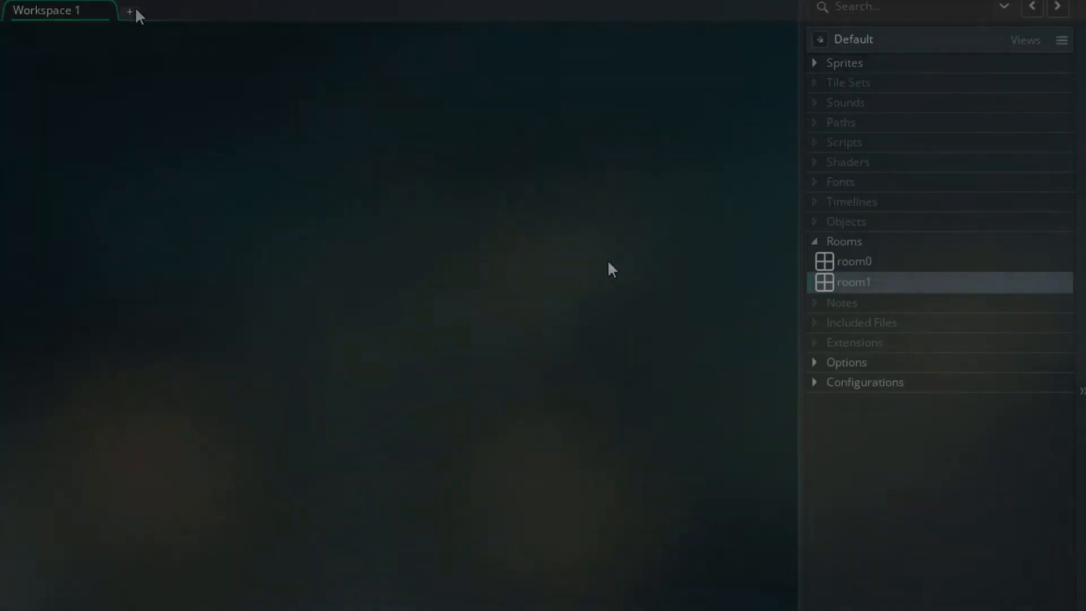
{"action": "left_click", "coordinate": [846, 220]}
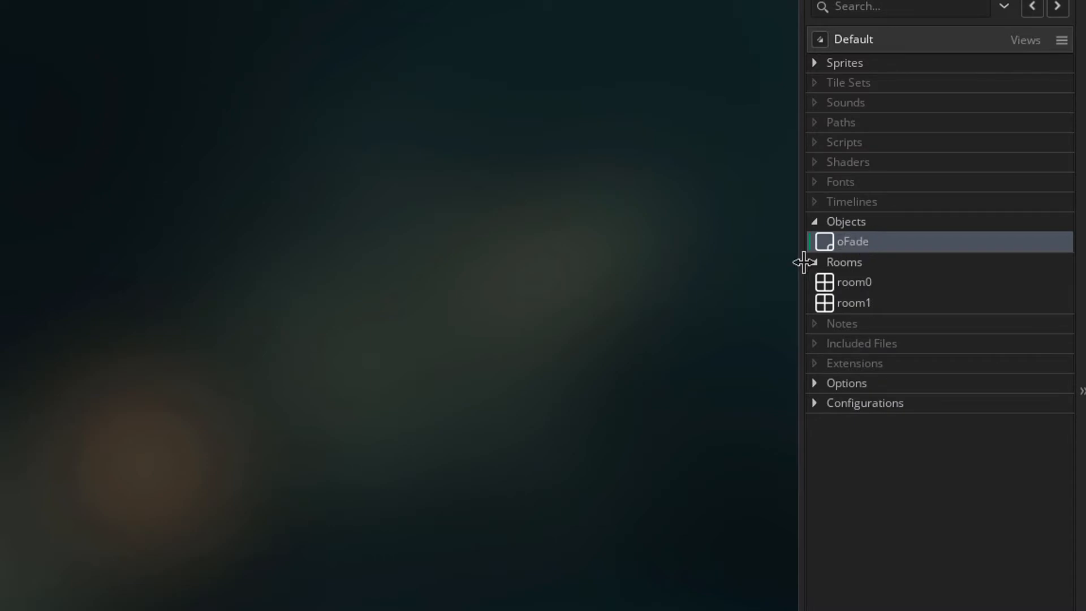
{"action": "mouse_move", "coordinate": [795, 270]}
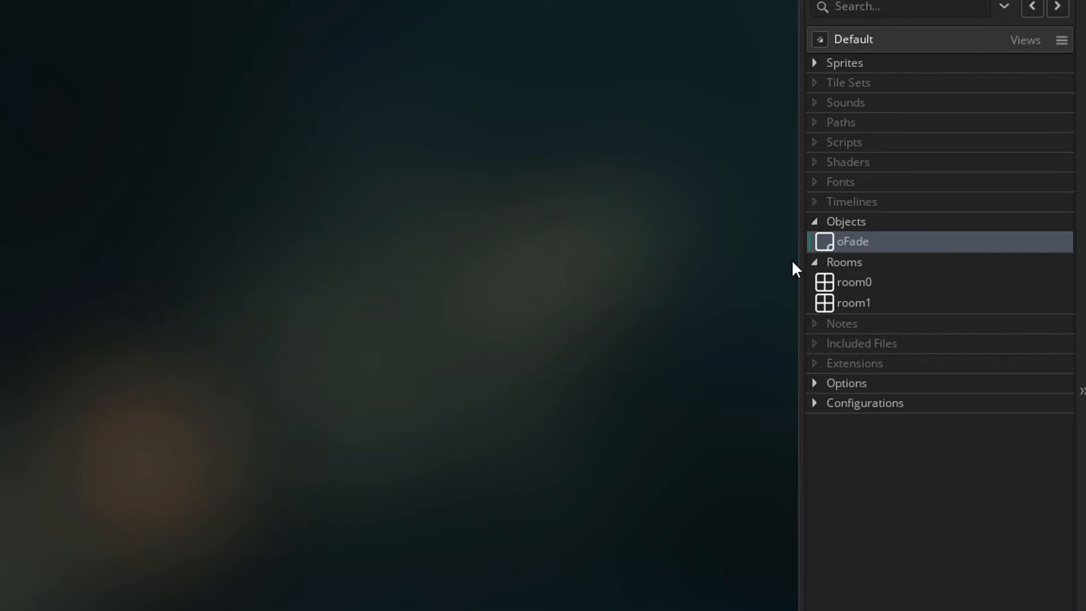
Mark the oFade object as Persistent in its object editor
{"action": "double_click", "coordinate": [850, 241]}
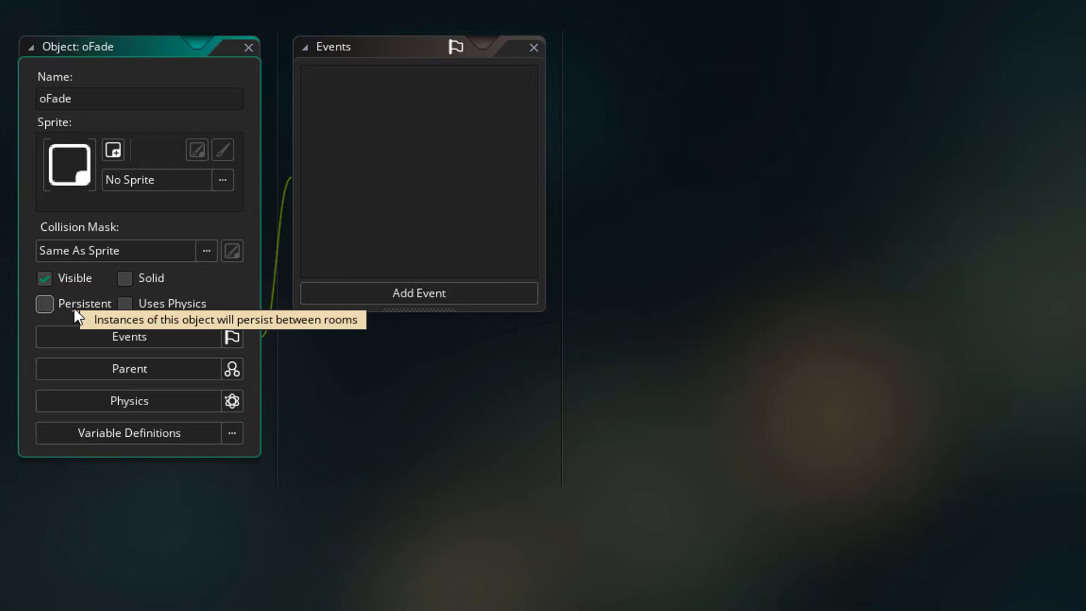
{"action": "left_click", "coordinate": [44, 303]}
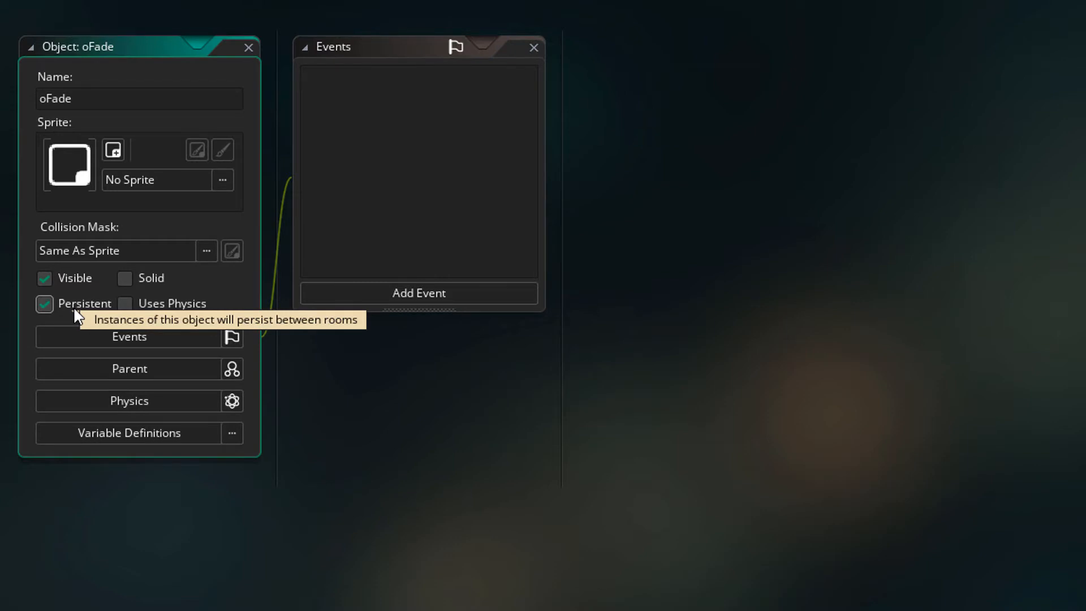
{"action": "mouse_move", "coordinate": [212, 303]}
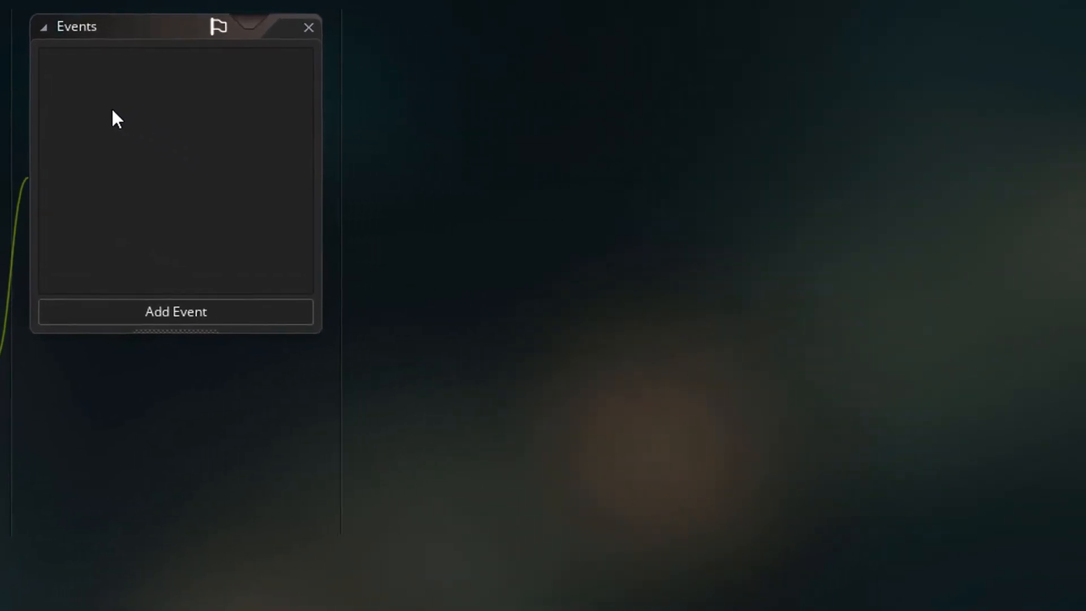
Add a Create event to oFade declaring duration, targetRoom, color, timer, alpha and state
{"action": "left_click", "coordinate": [175, 311]}
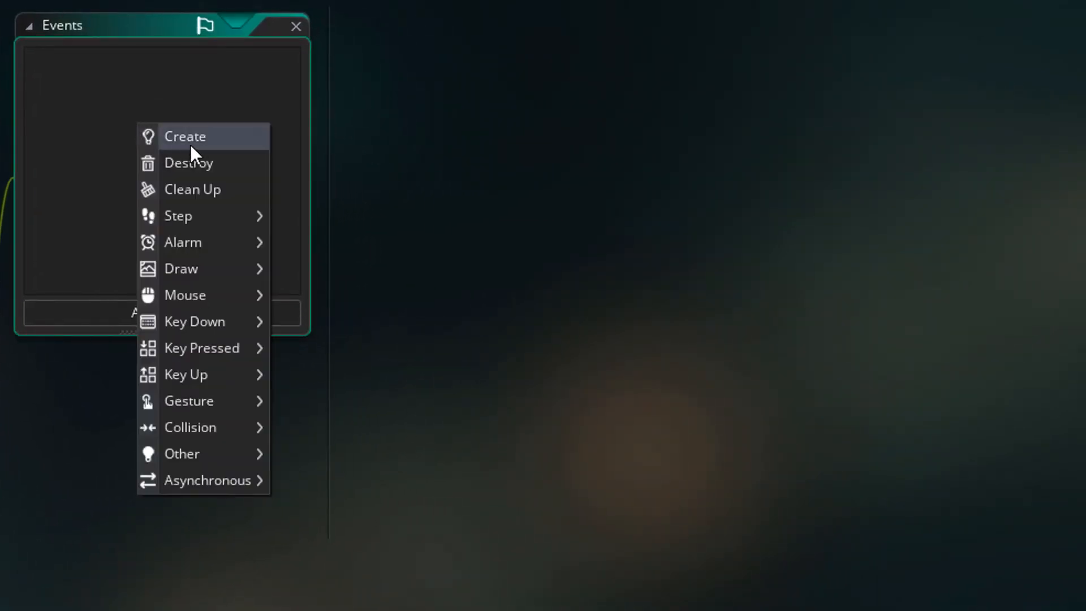
{"action": "left_click", "coordinate": [185, 137]}
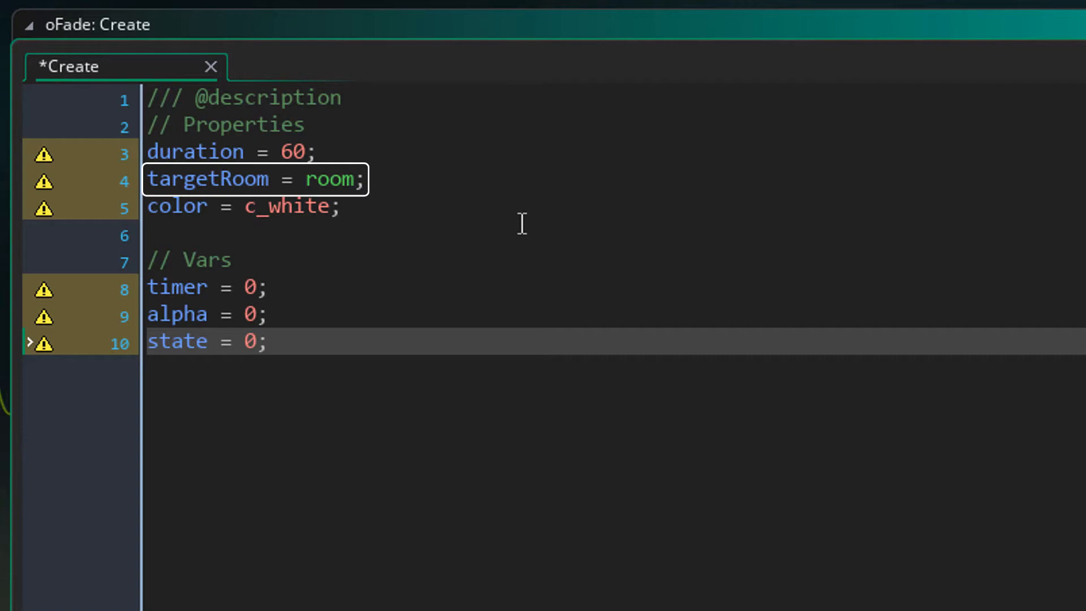
{"action": "double_click", "coordinate": [329, 180]}
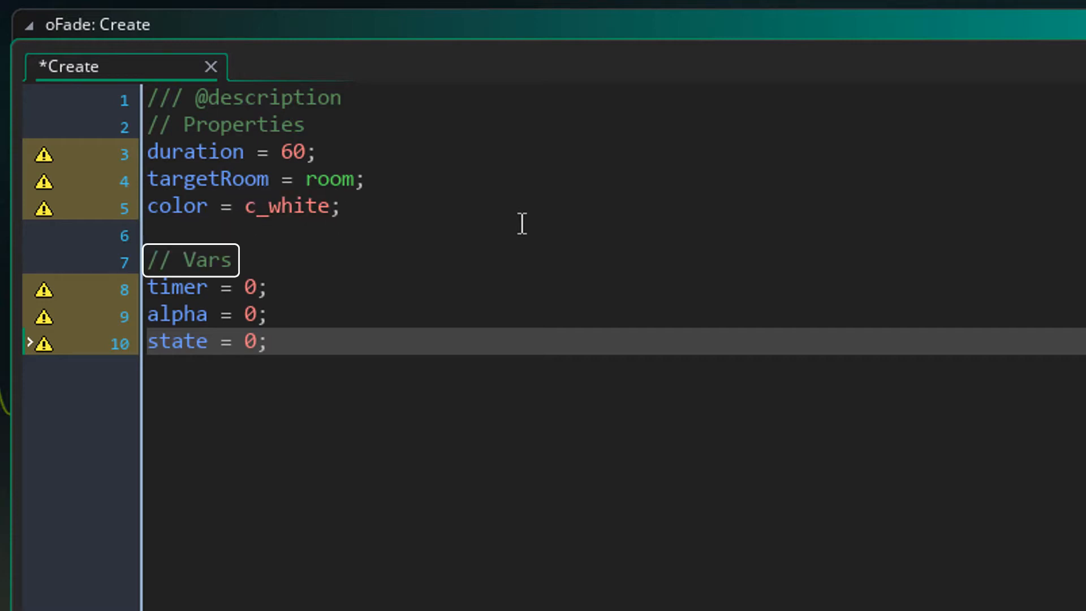
{"action": "left_click", "coordinate": [201, 286]}
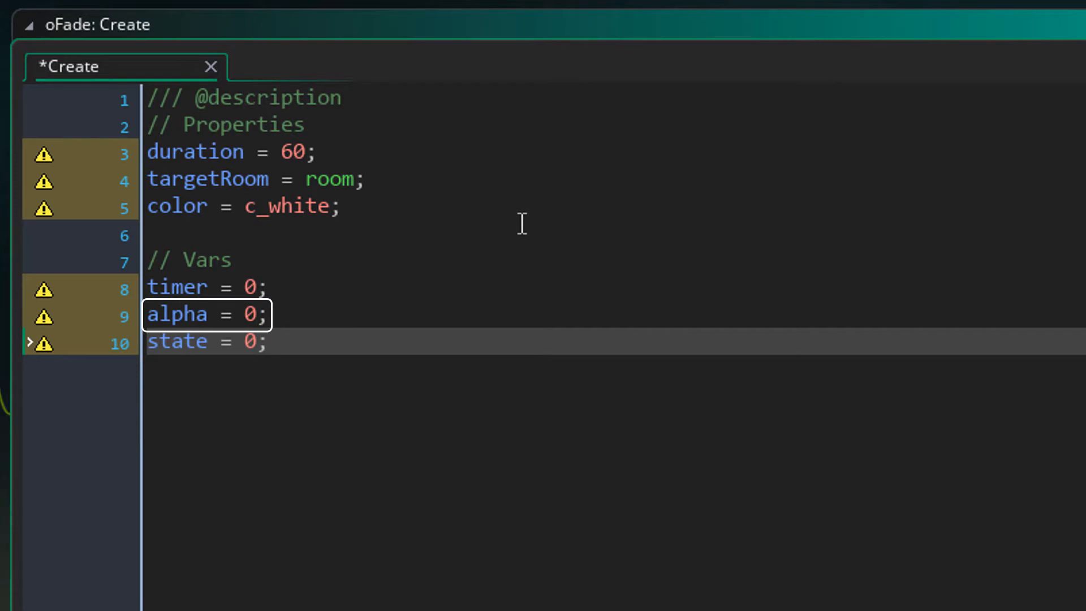
{"action": "left_click", "coordinate": [193, 341]}
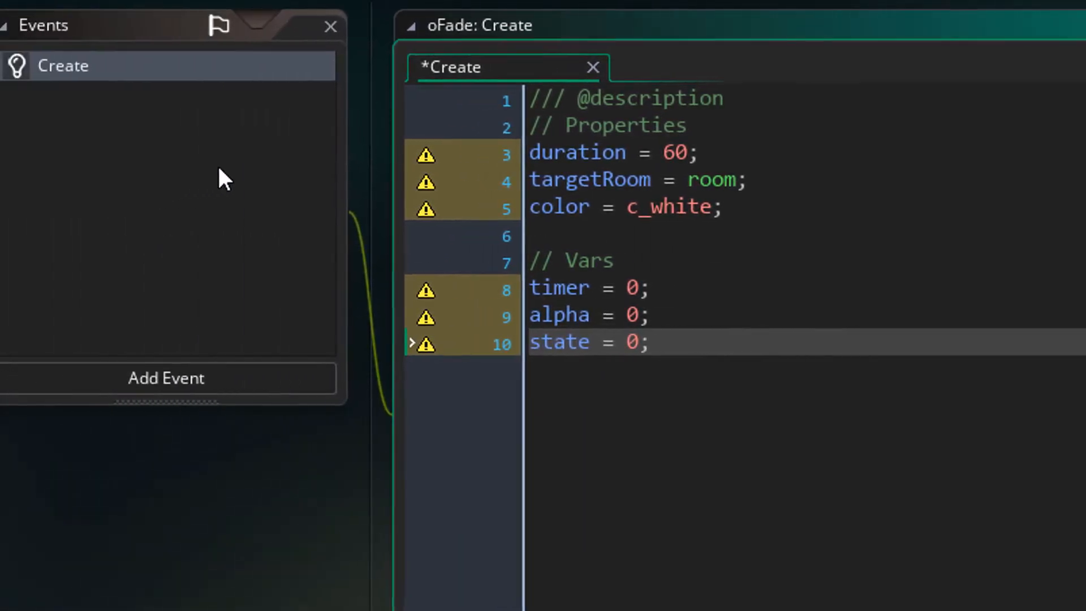
Add a Step event to oFade and begin the two-state timer code with room_goto
{"action": "left_click", "coordinate": [166, 377]}
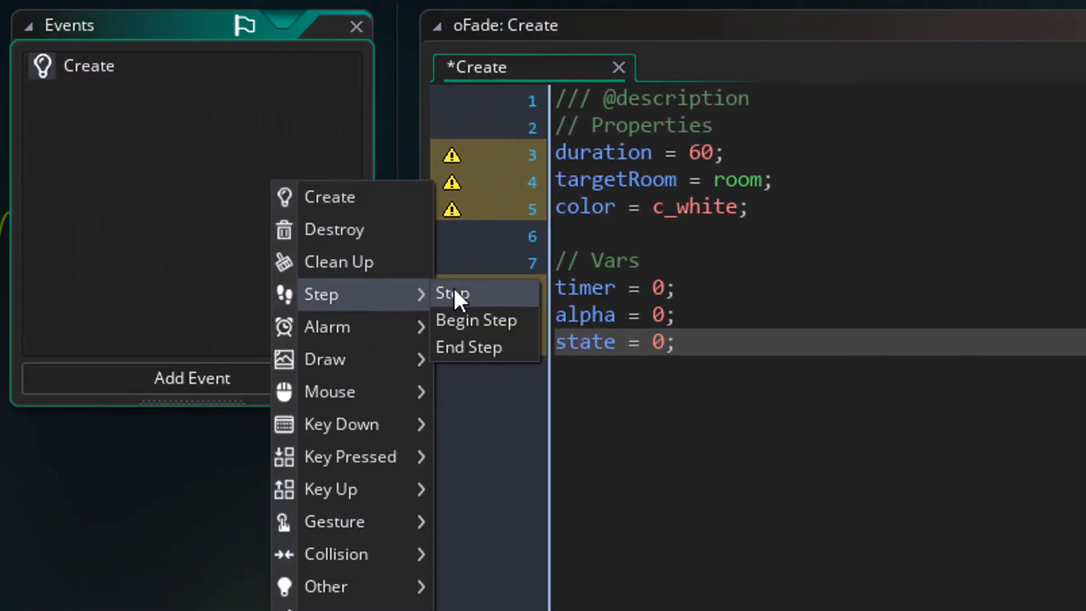
{"action": "left_click", "coordinate": [451, 293]}
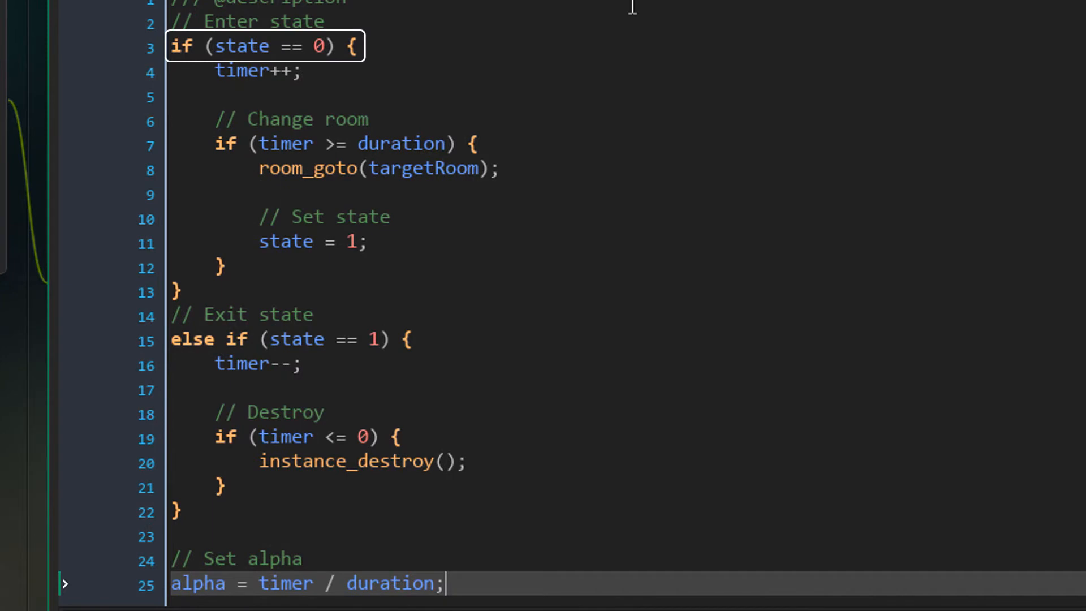
{"action": "left_click", "coordinate": [257, 70]}
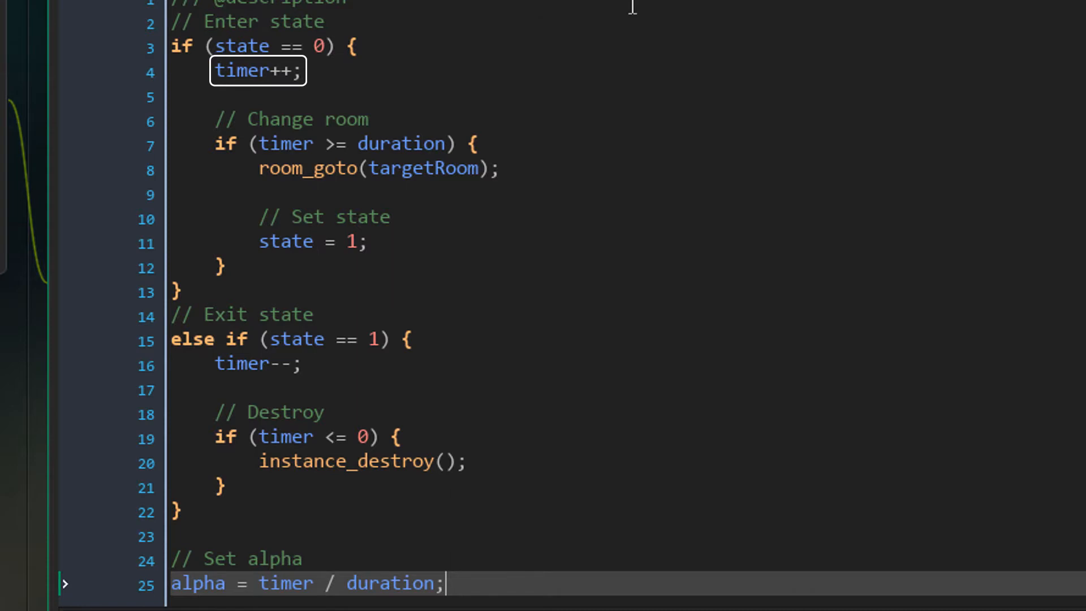
{"action": "left_click", "coordinate": [333, 143]}
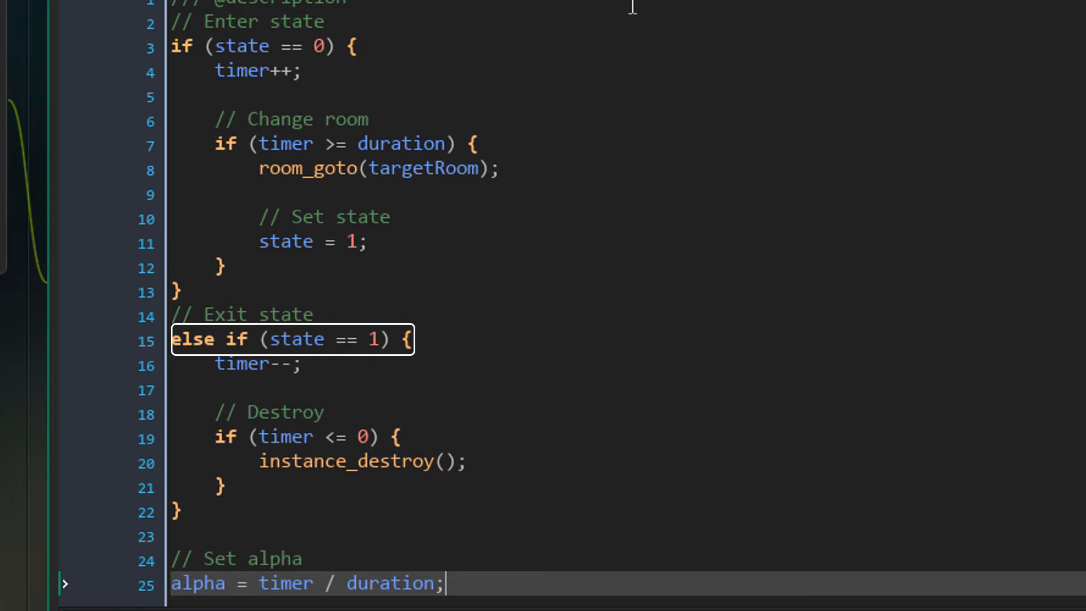
Finish the count-down branch with instance_destroy and alpha = timer / duration
{"action": "left_click", "coordinate": [256, 363]}
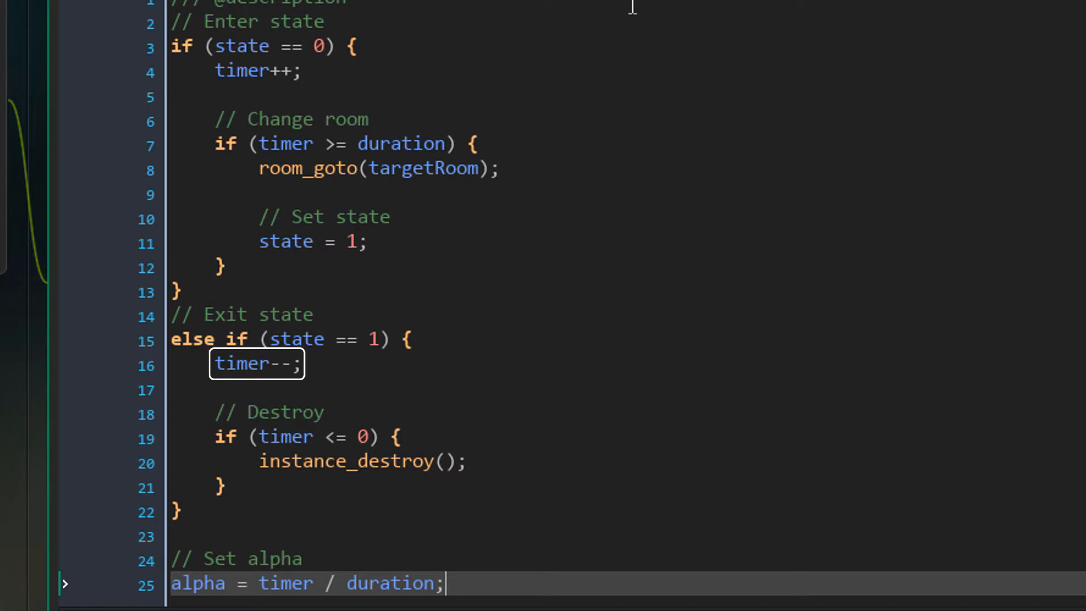
{"action": "left_click", "coordinate": [307, 436]}
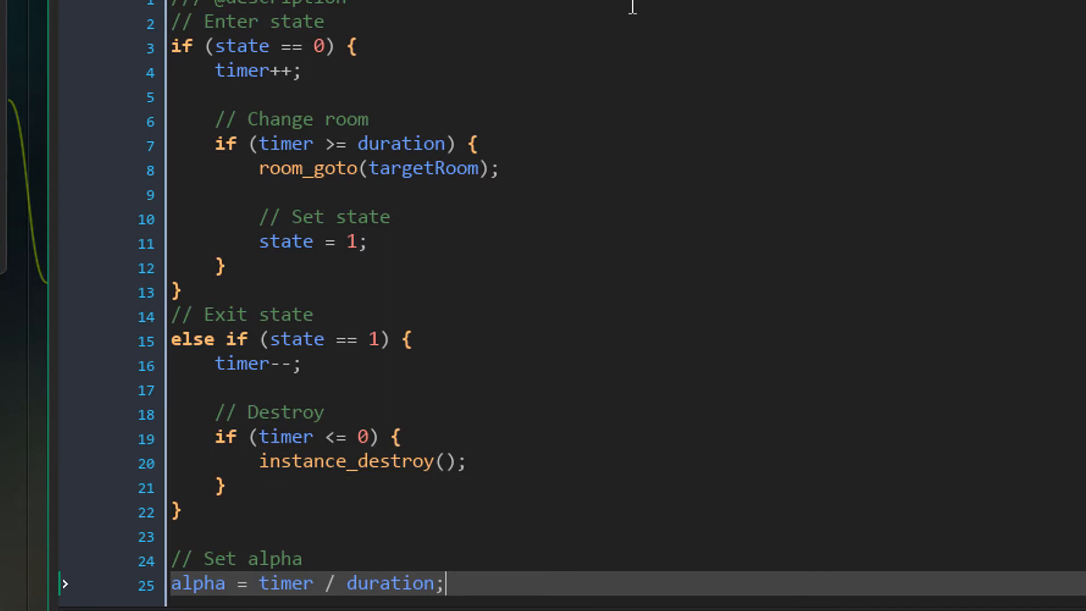
{"action": "scroll", "scroll_direction": "up", "scroll_amount": 3}
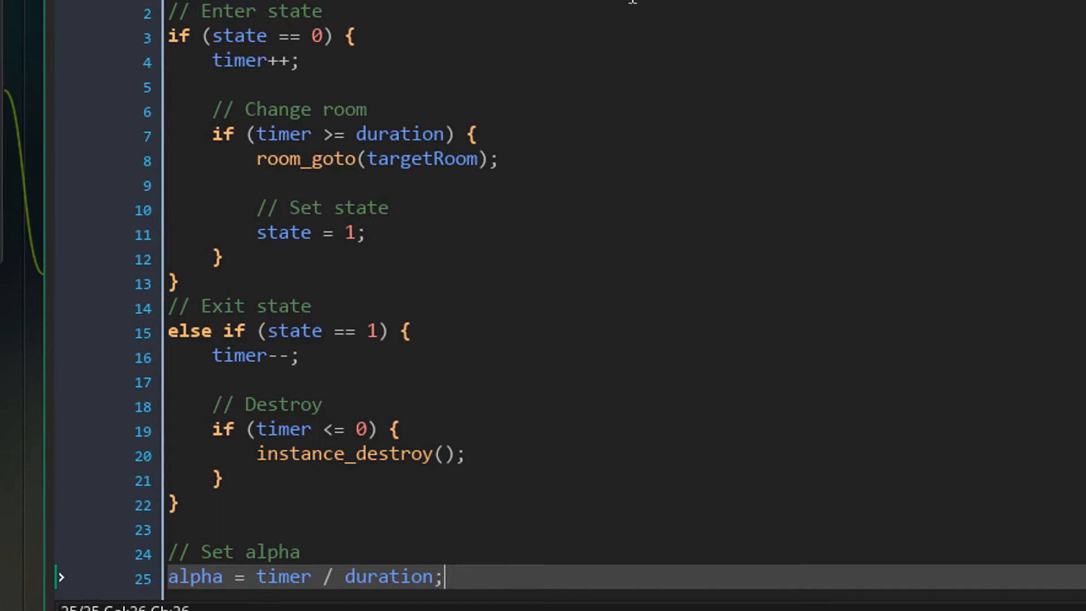
{"action": "scroll", "scroll_direction": "down", "scroll_amount": 3}
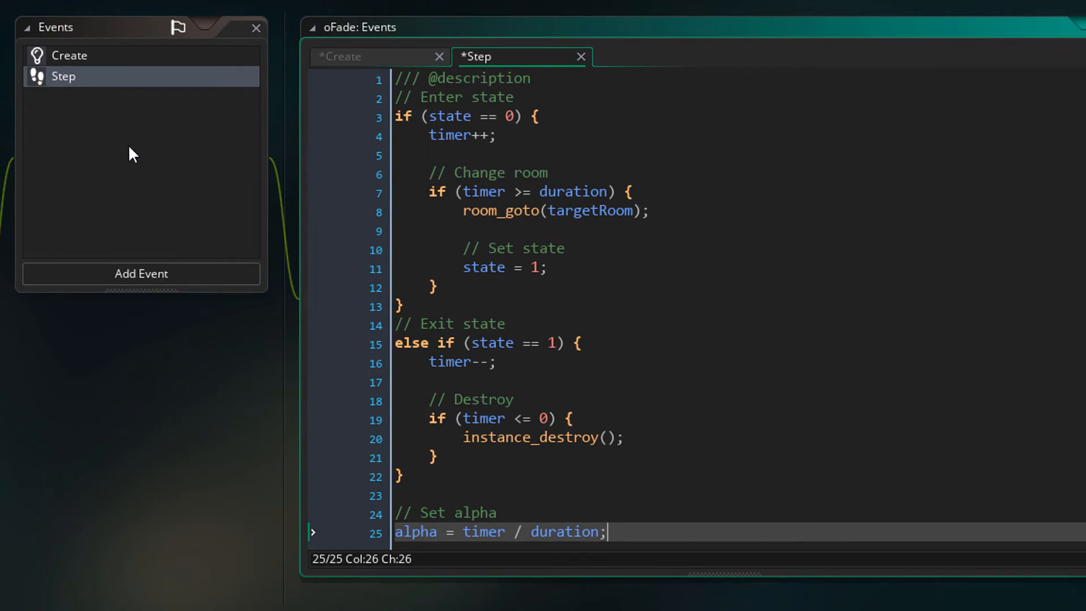
Add an empty Draw GUI End event to oFade
{"action": "left_click", "coordinate": [140, 272]}
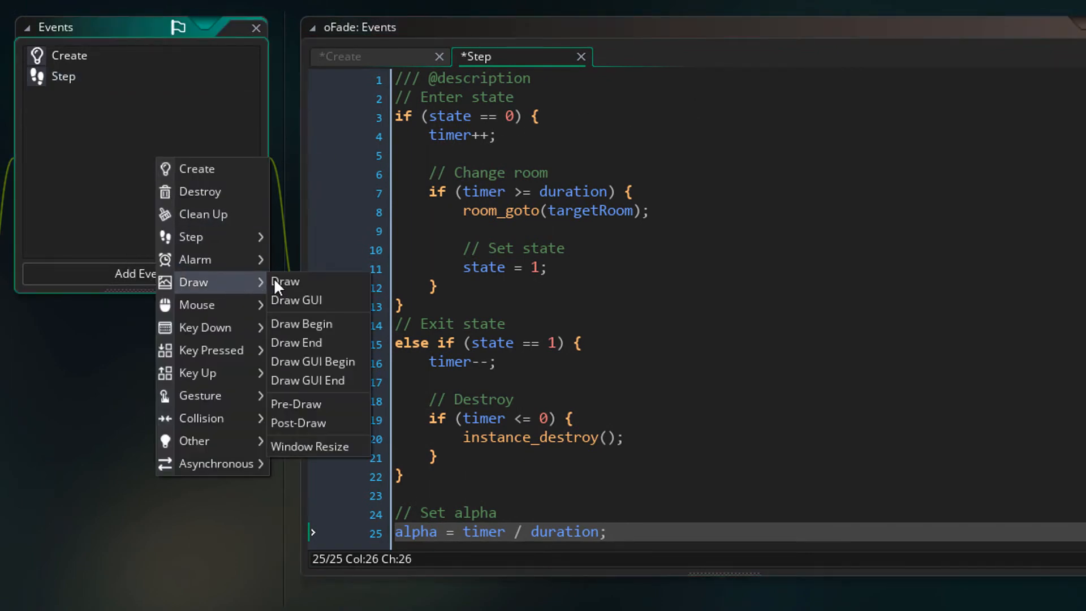
{"action": "mouse_move", "coordinate": [313, 380]}
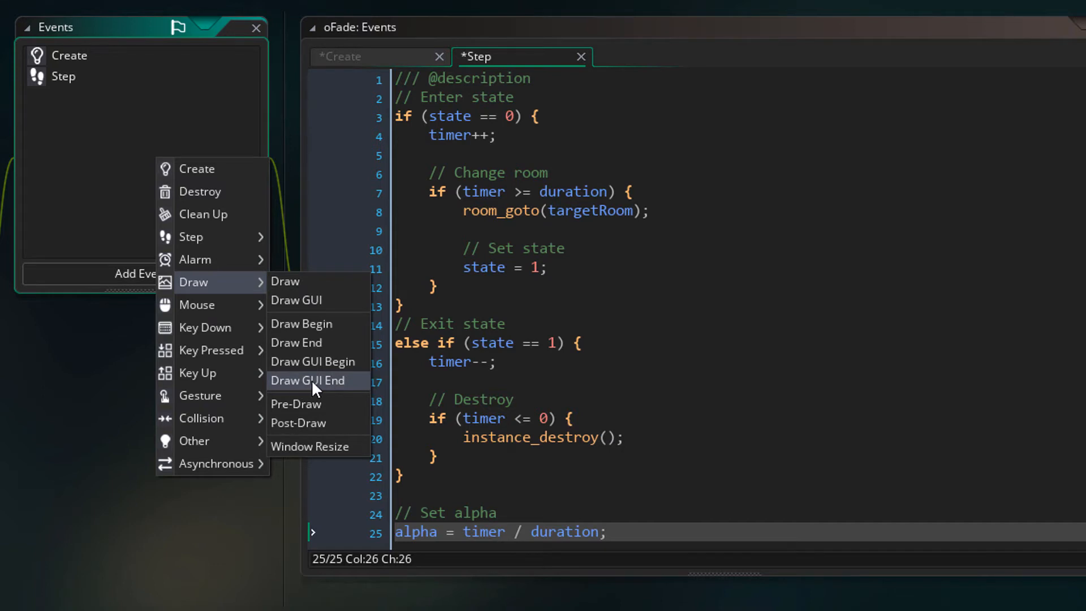
{"action": "left_click", "coordinate": [306, 380]}
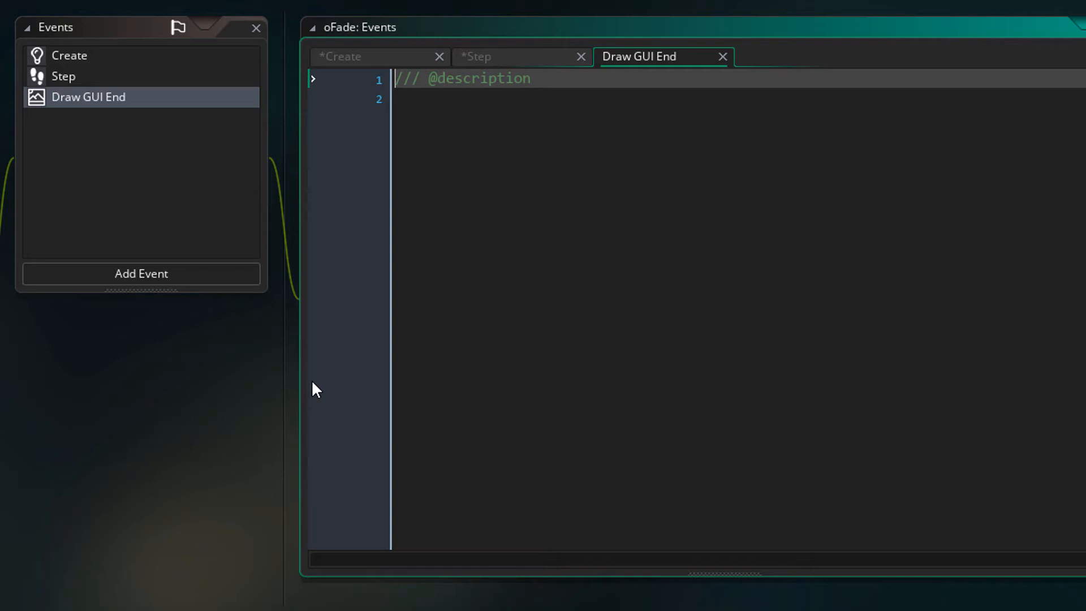
{"action": "mouse_move", "coordinate": [443, 212]}
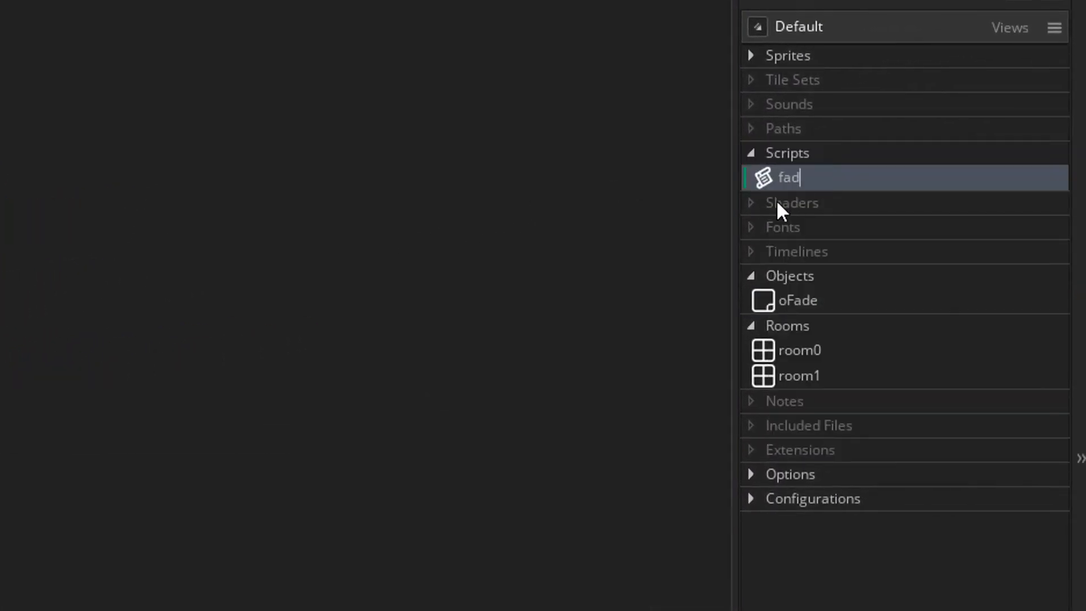
Name the new script fadeToRoom and open it for editing
{"action": "type", "text": "eToRoom"}
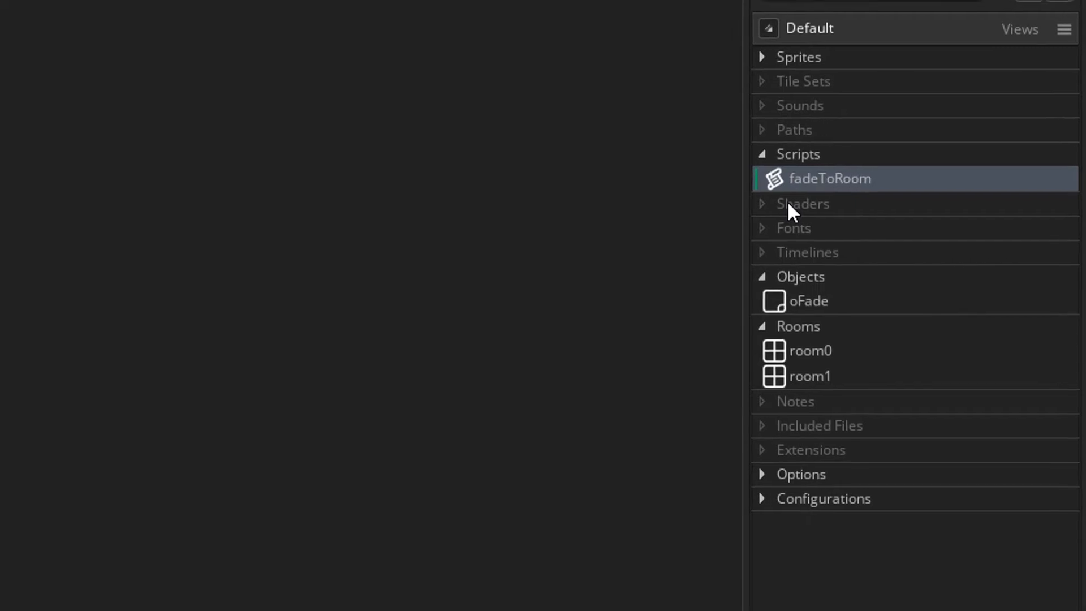
{"action": "double_click", "coordinate": [831, 178]}
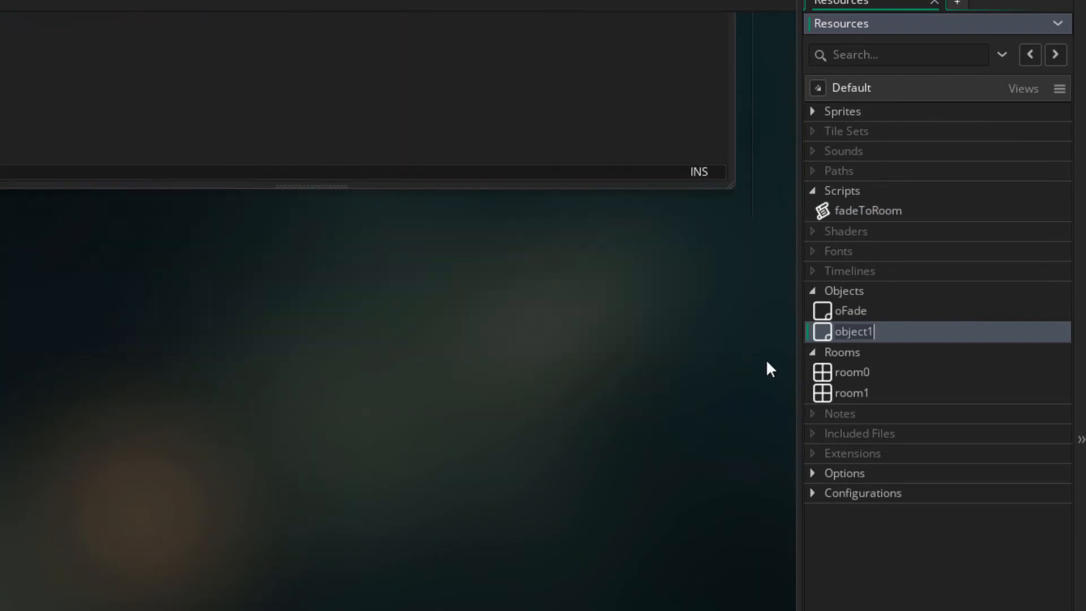
Name the object oController with a Step event calling fadeToRoom(_targetRoom, 60, c_white) on space when no oFade exists
{"action": "type", "text": "controller"}
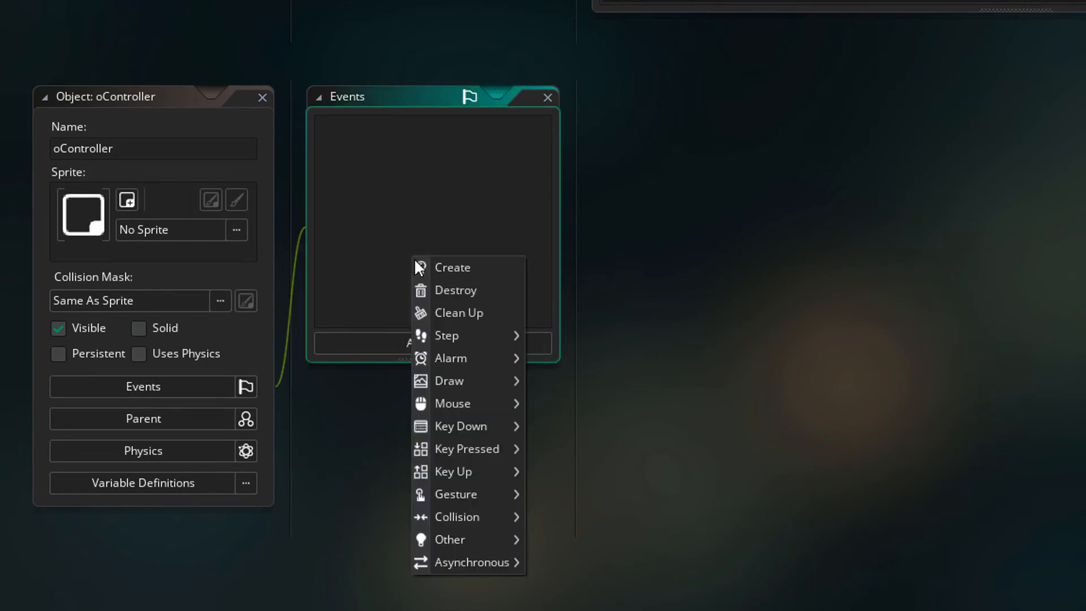
{"action": "left_click", "coordinate": [447, 334]}
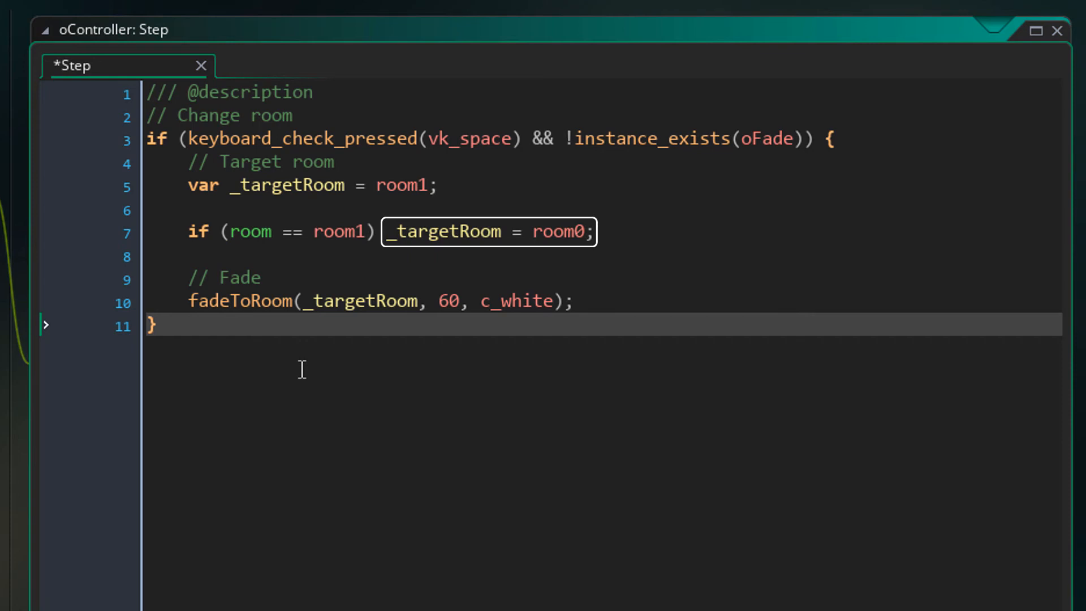
{"action": "left_click", "coordinate": [239, 301]}
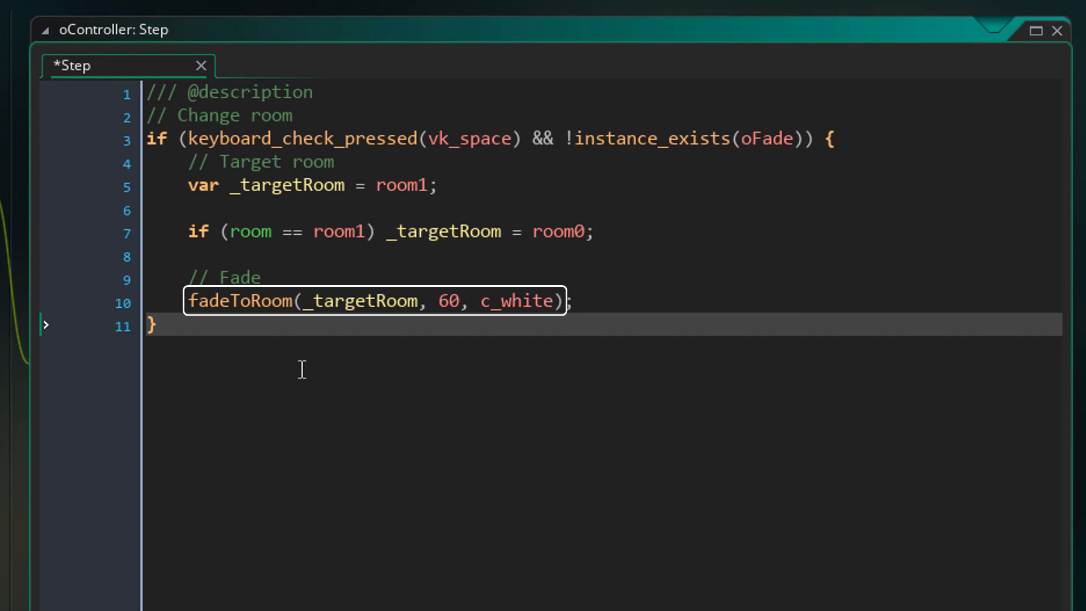
{"action": "left_click", "coordinate": [682, 138]}
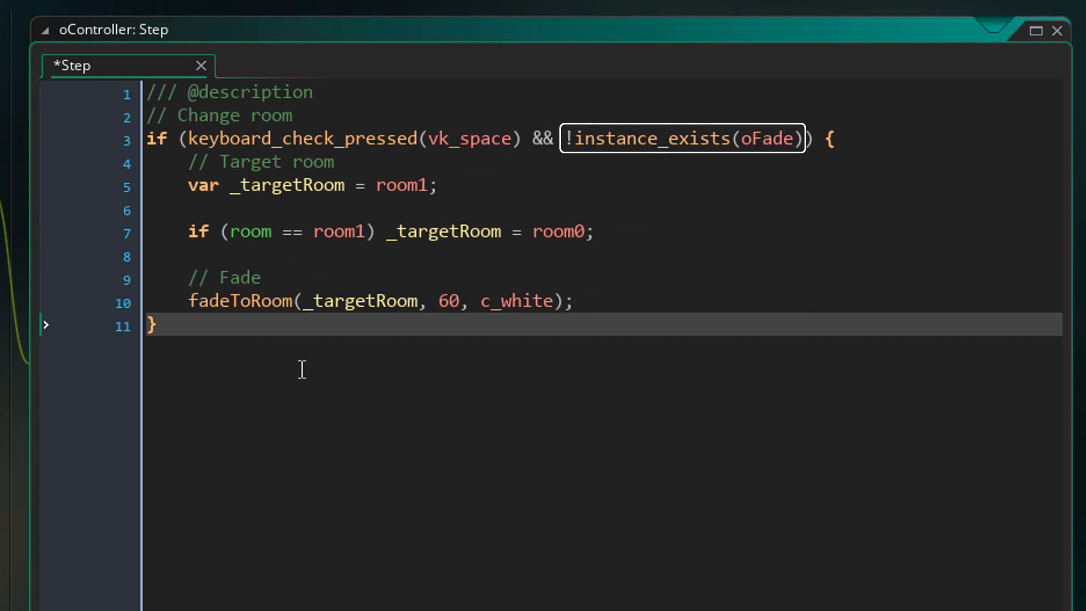
{"action": "left_click", "coordinate": [153, 326]}
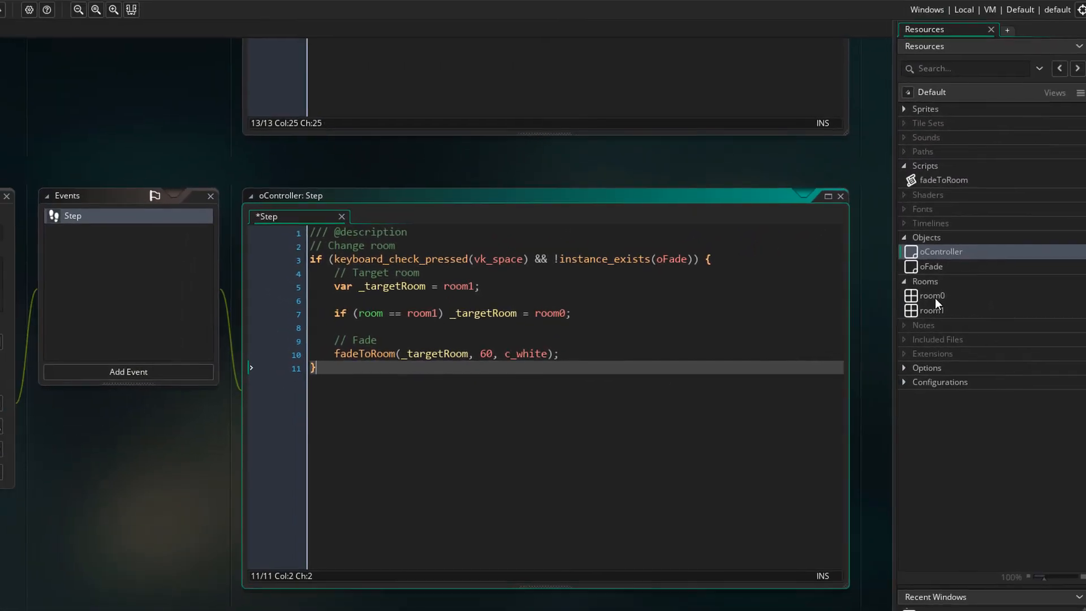
Test-run the game, change the fade call to 30 frames and c_red, and run again with F5
{"action": "double_click", "coordinate": [926, 299]}
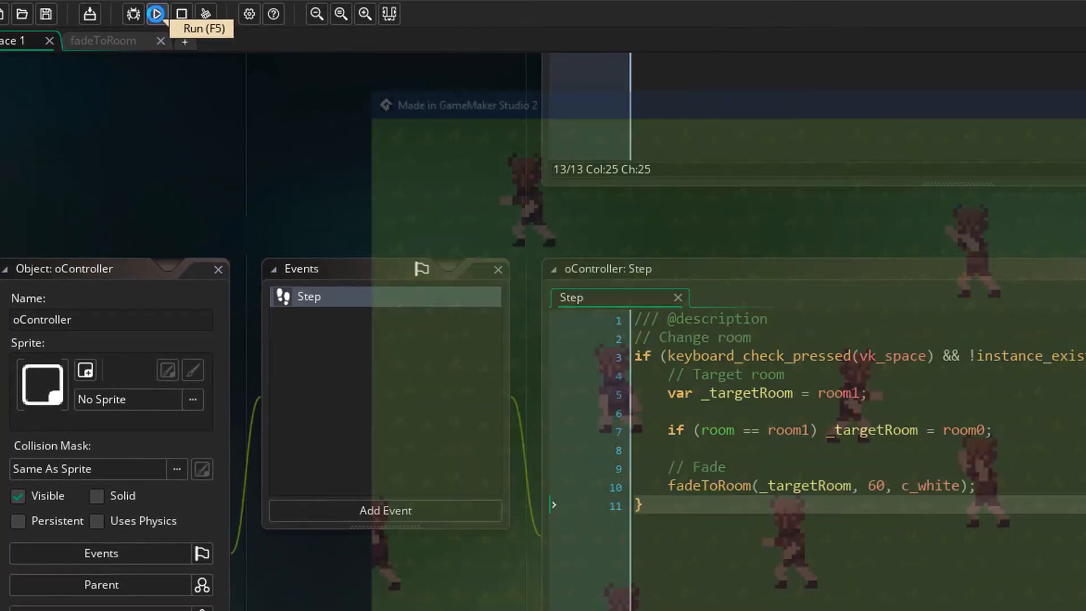
{"action": "left_click", "coordinate": [156, 13]}
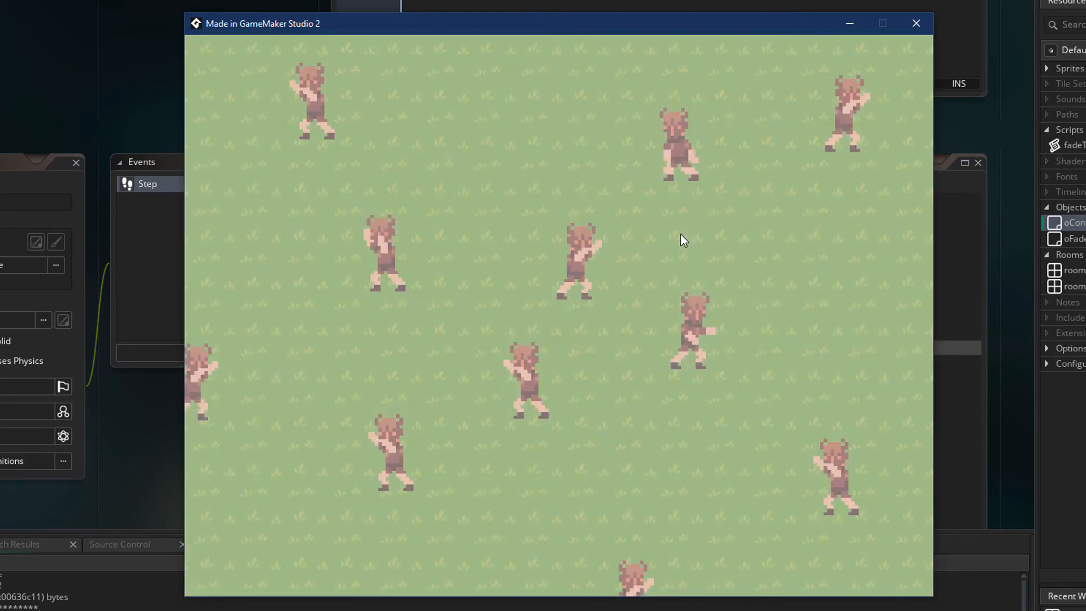
{"action": "left_click", "coordinate": [915, 23]}
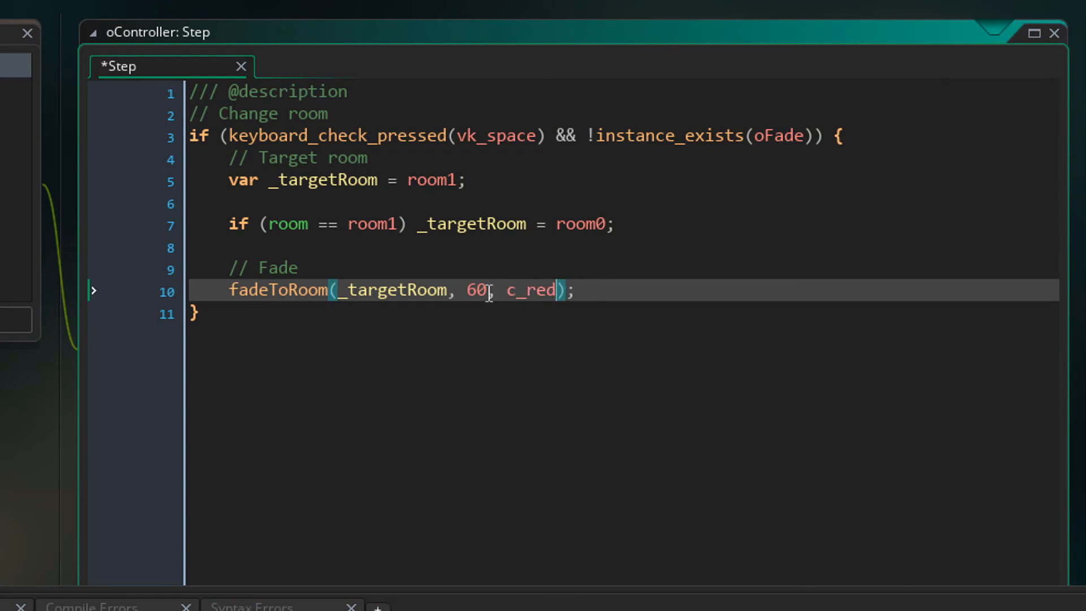
{"action": "type", "text": "30"}
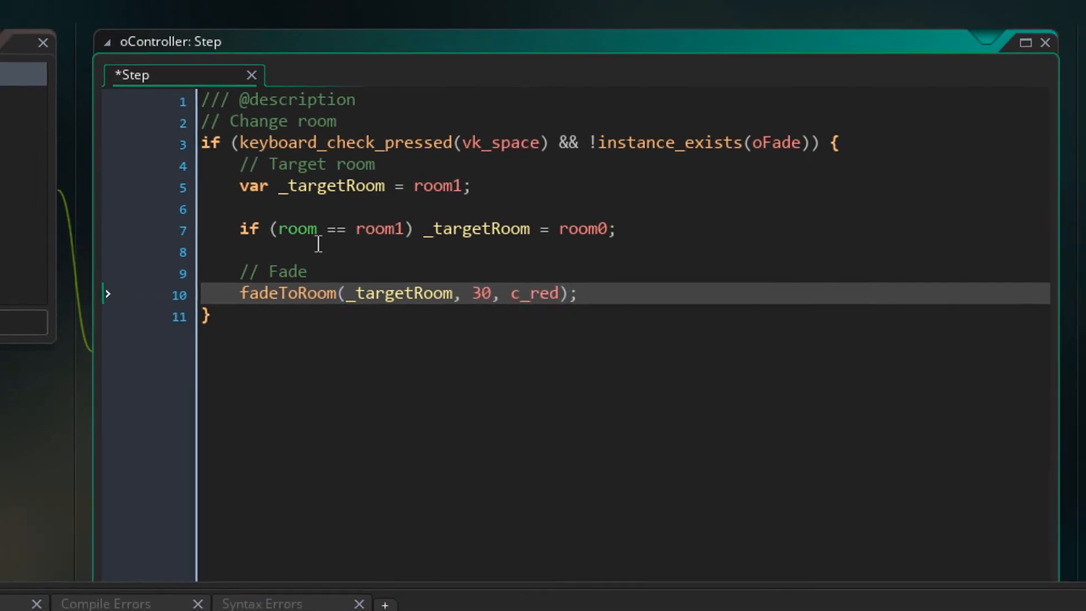
{"action": "key", "text": "F5"}
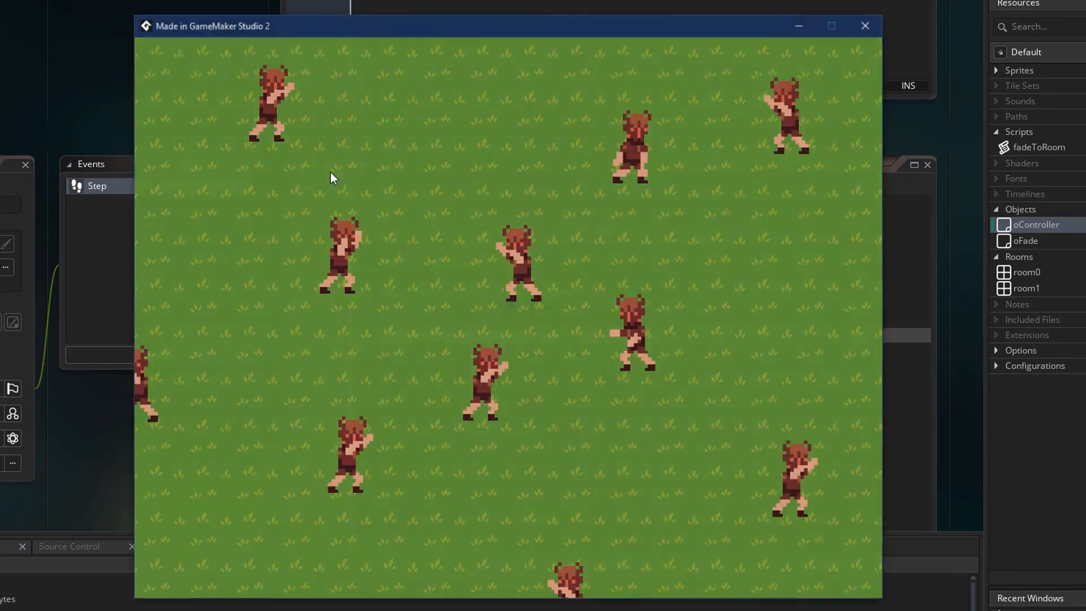